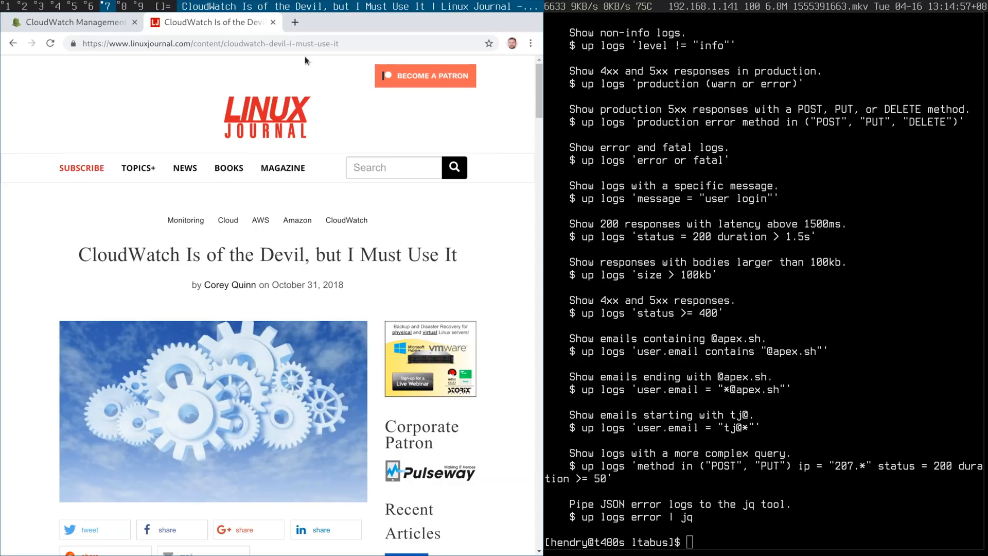
Bring the CloudWatch console tab forward, leaving the /aws/lambda/bus log streams list in view.
left_click(69, 21)
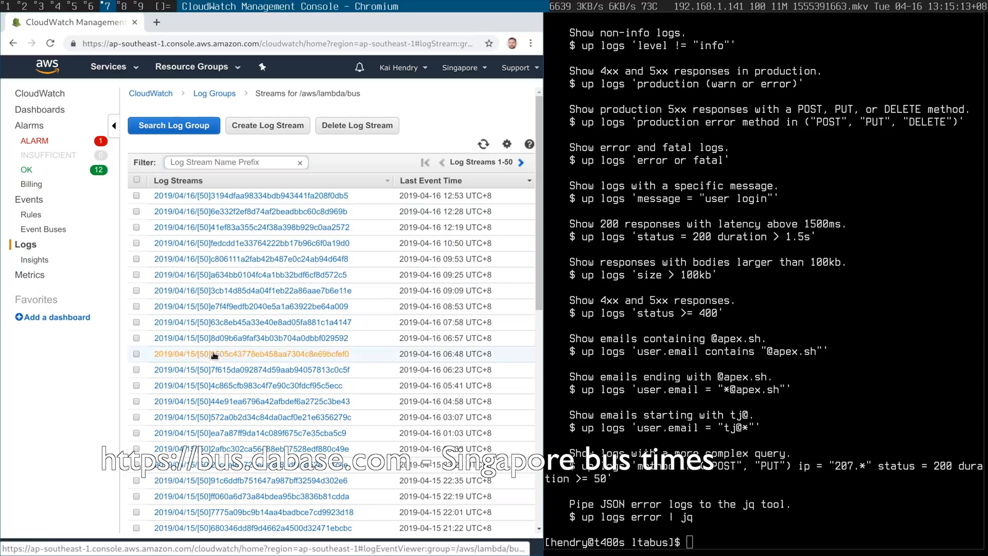
mouse_move(223, 378)
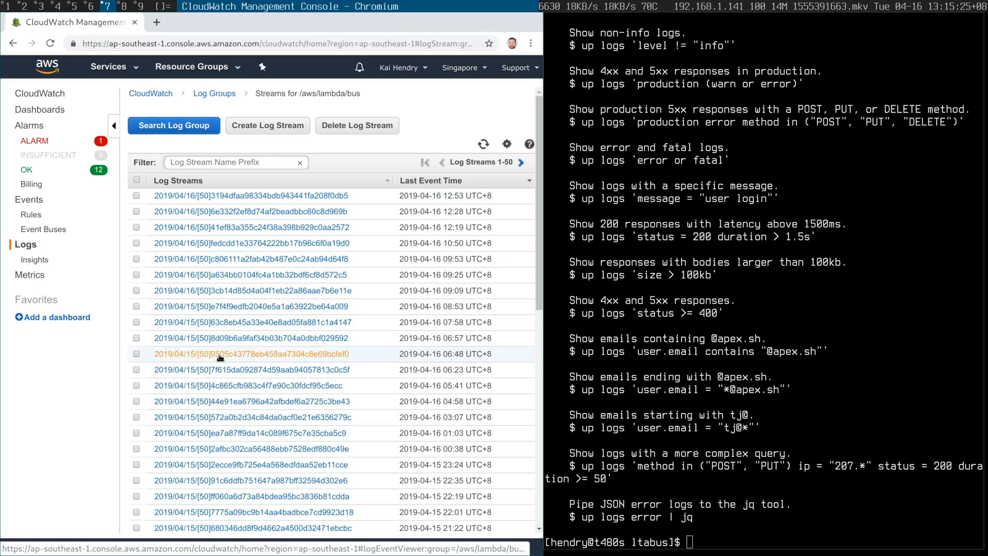
mouse_move(246, 211)
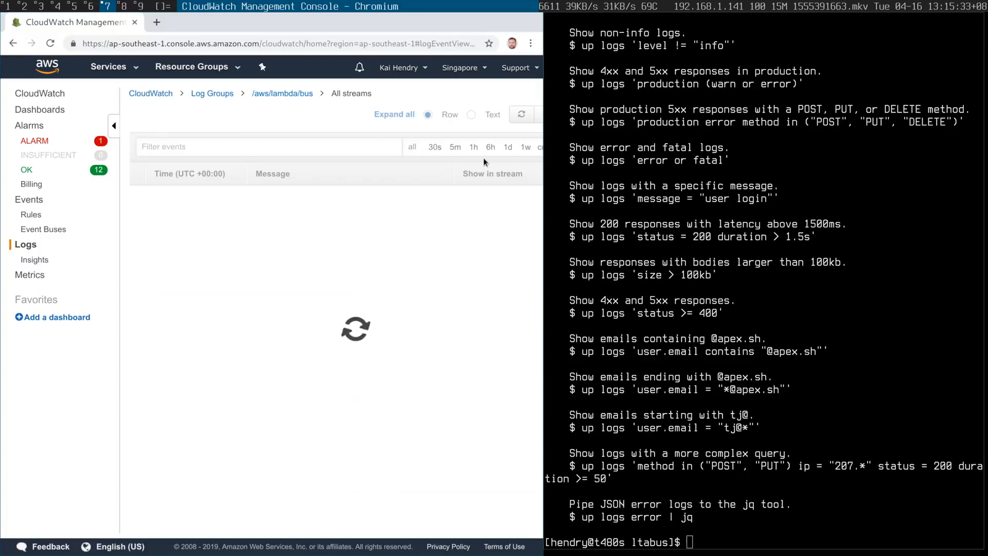
Limit the /aws/lambda/bus log group search to the last 5 minutes.
left_click(453, 147)
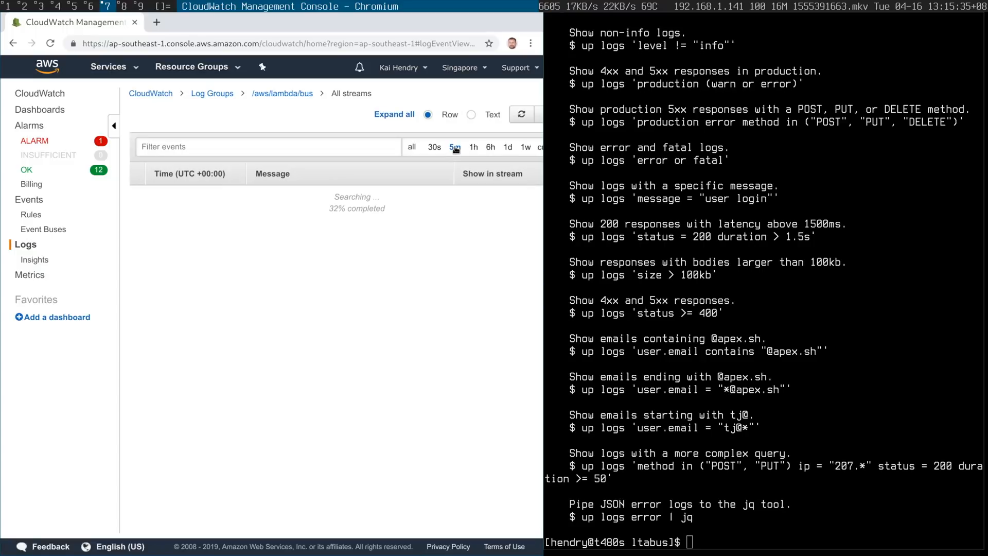